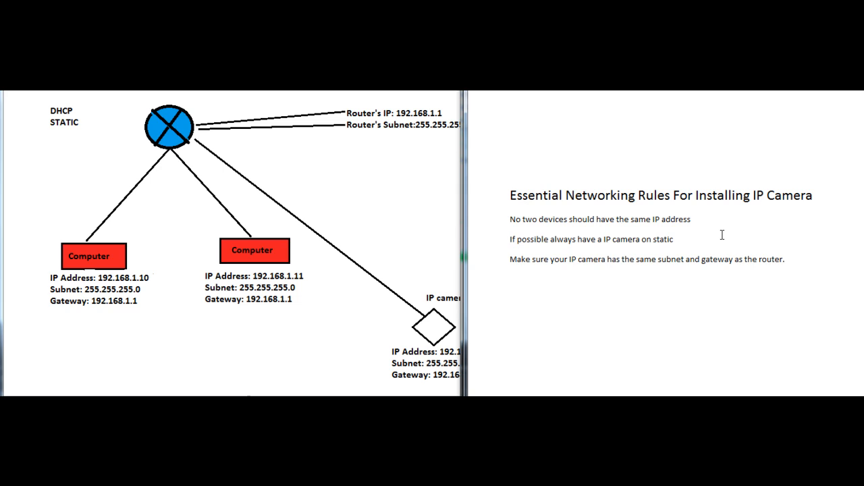
{"action": "mouse_move", "coordinate": [576, 299]}
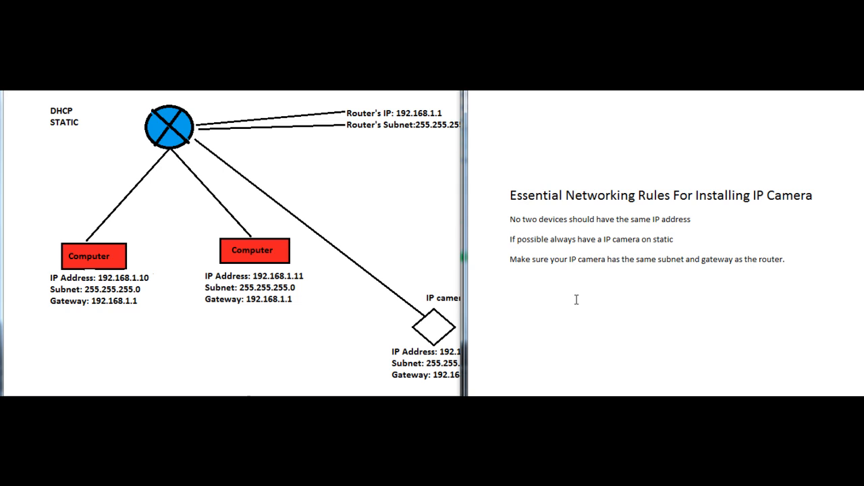
- Bring the IP camera's labels into view: address 192.168.0.10, subnet and gateway 192.168.0.1
{"action": "left_click", "coordinate": [691, 218]}
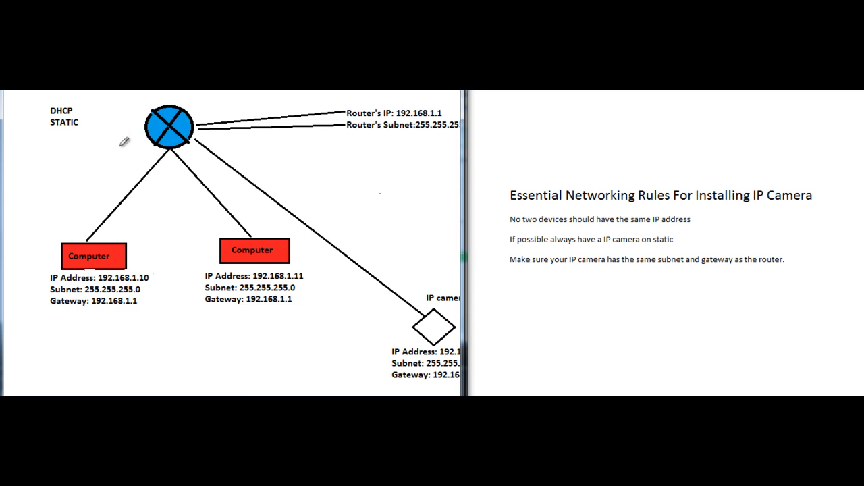
{"action": "mouse_move", "coordinate": [350, 226]}
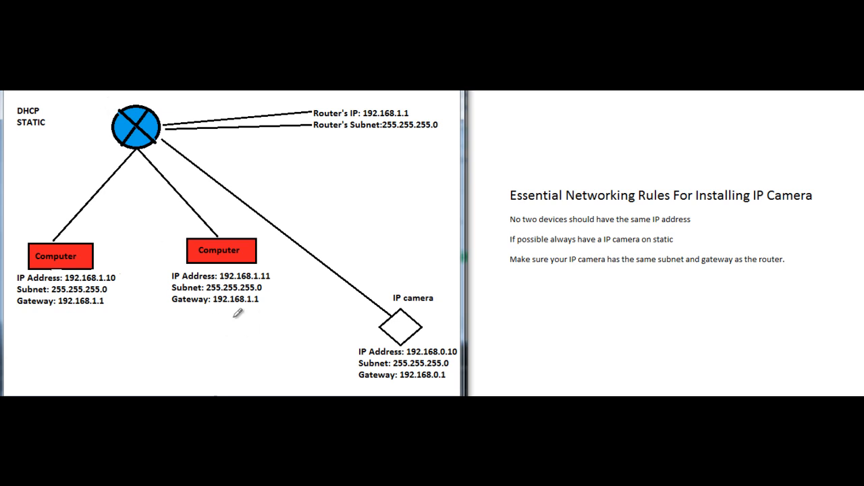
{"action": "mouse_move", "coordinate": [127, 167]}
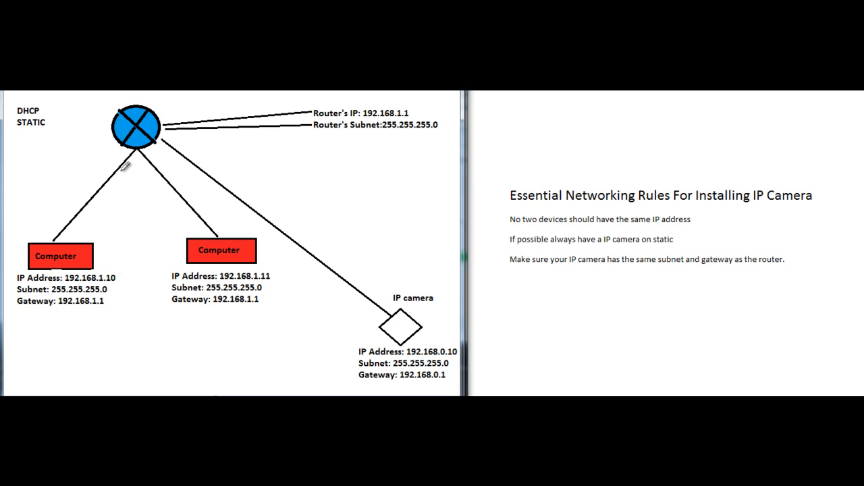
{"action": "mouse_move", "coordinate": [183, 190]}
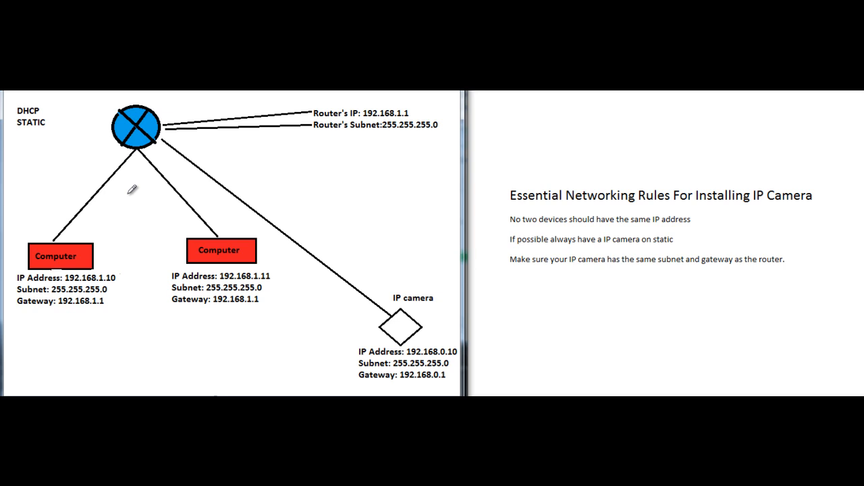
{"action": "mouse_move", "coordinate": [125, 194]}
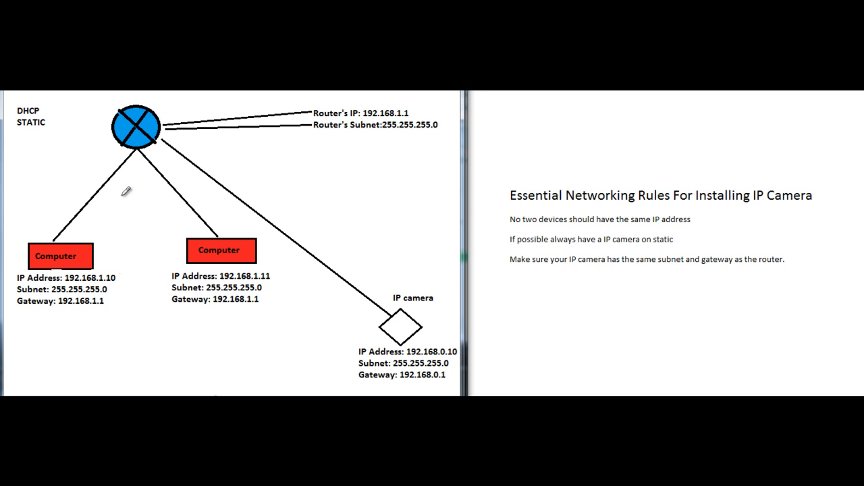
{"action": "mouse_move", "coordinate": [115, 212]}
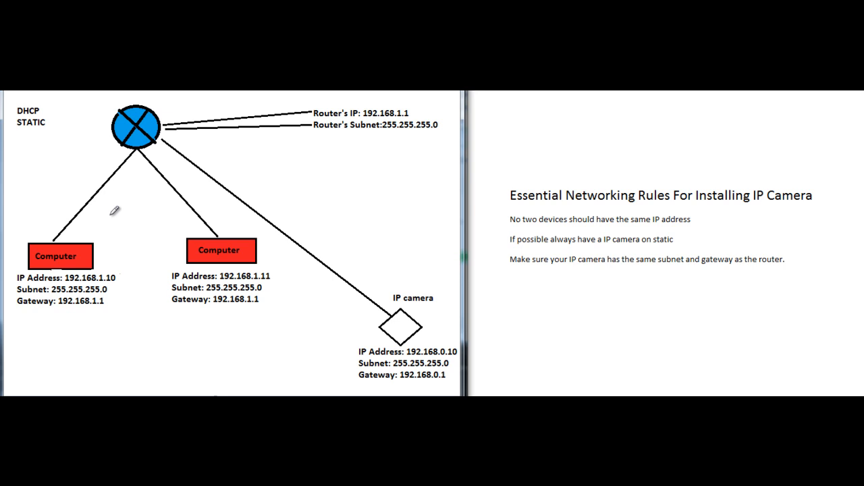
{"action": "mouse_move", "coordinate": [133, 188]}
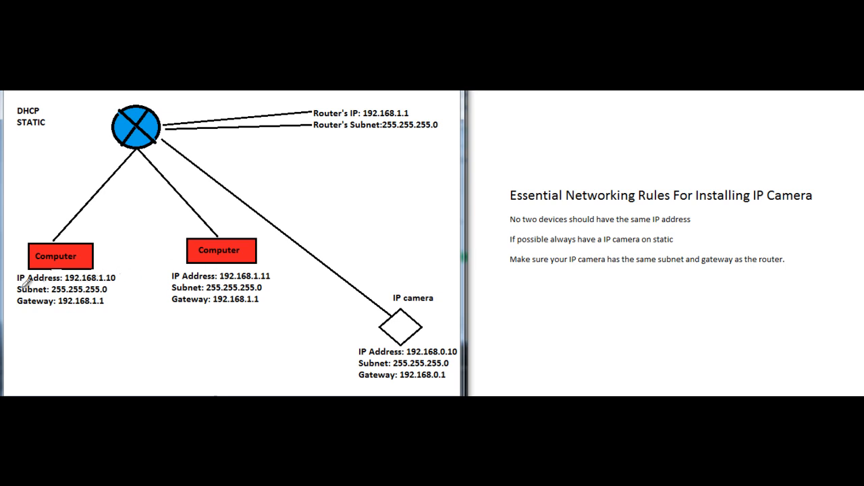
{"action": "mouse_move", "coordinate": [84, 286]}
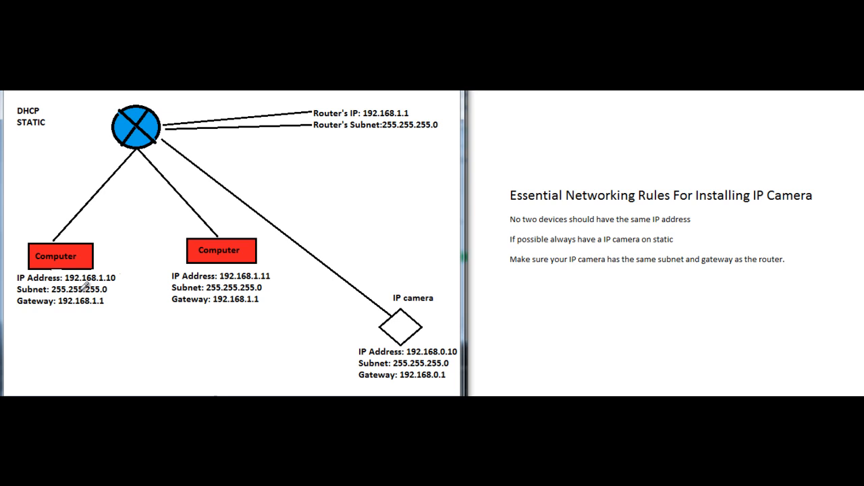
{"action": "mouse_move", "coordinate": [105, 290]}
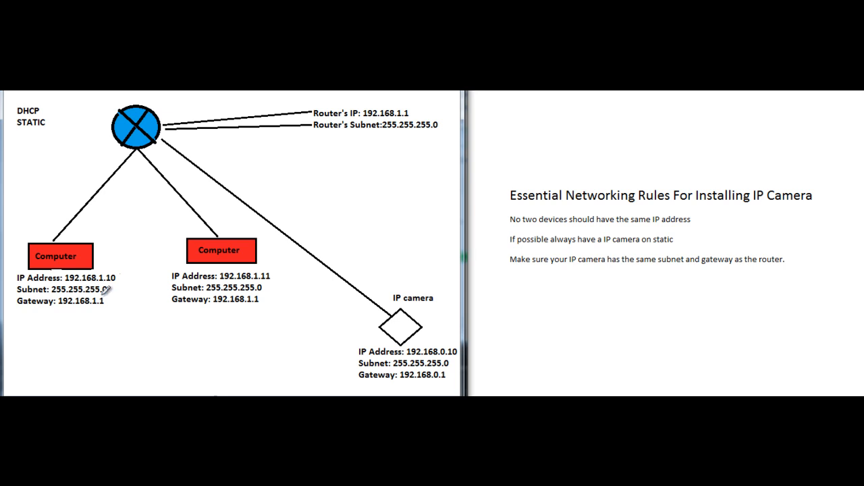
{"action": "mouse_move", "coordinate": [55, 298]}
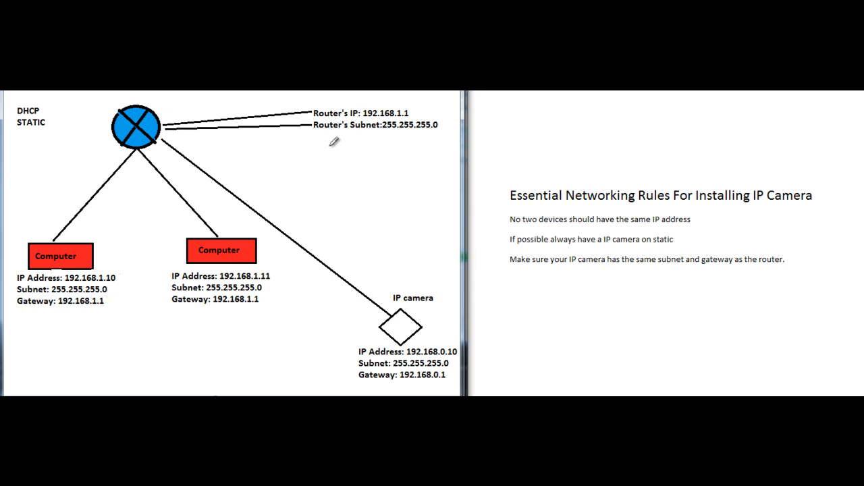
{"action": "mouse_move", "coordinate": [303, 214]}
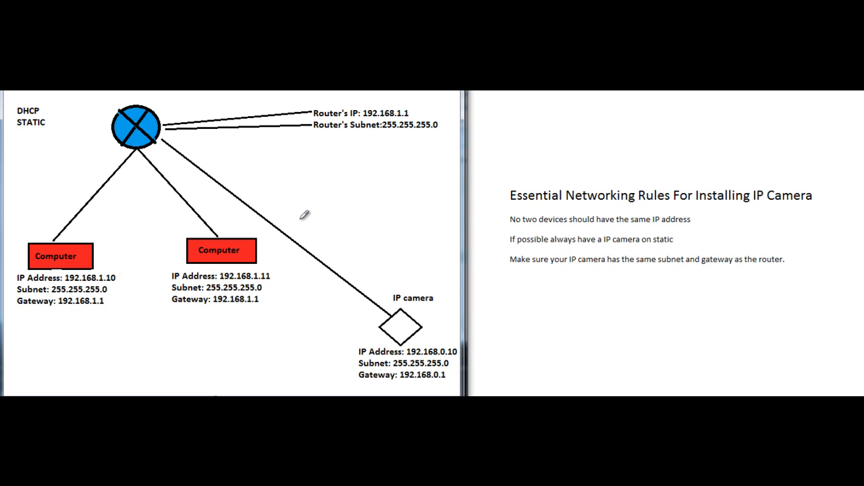
{"action": "mouse_move", "coordinate": [276, 242]}
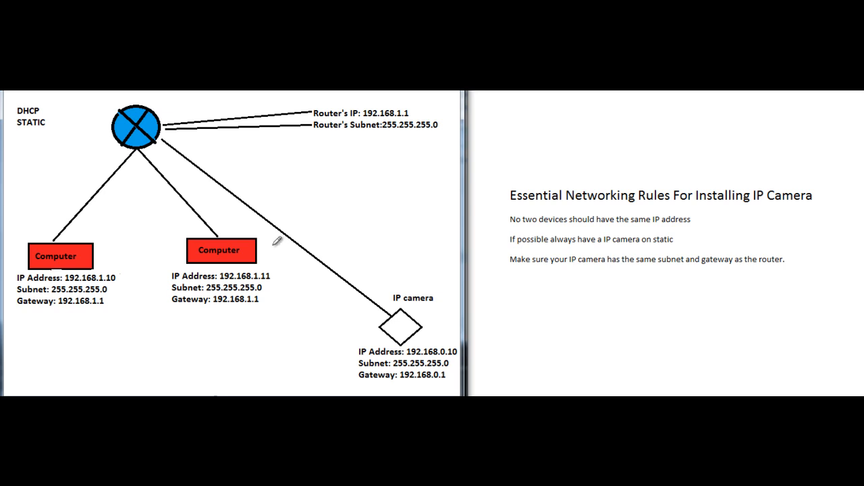
{"action": "mouse_move", "coordinate": [80, 283]}
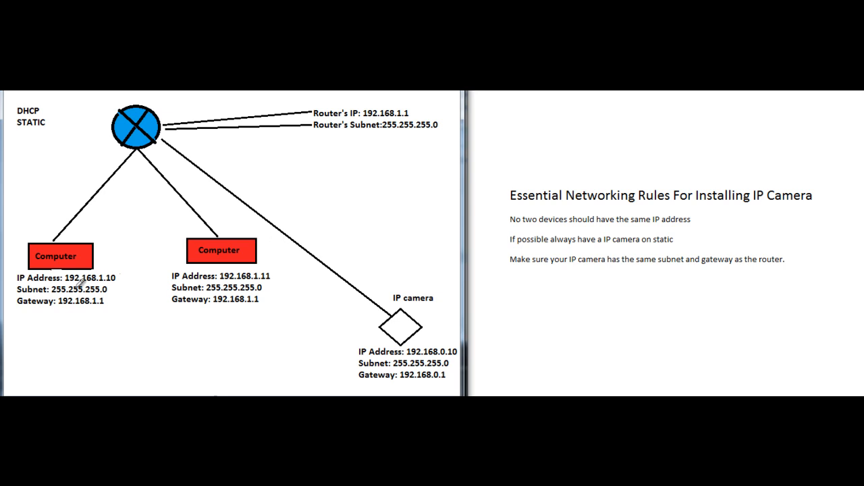
{"action": "mouse_move", "coordinate": [73, 285]}
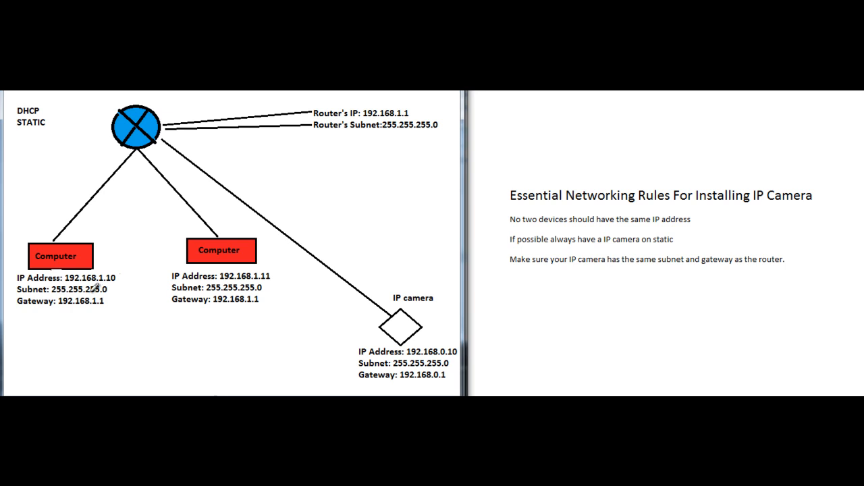
{"action": "mouse_move", "coordinate": [81, 279]}
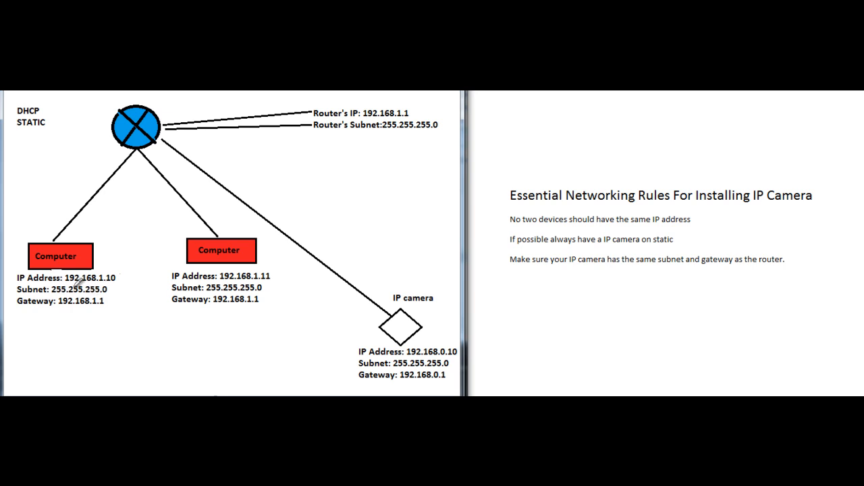
{"action": "mouse_move", "coordinate": [86, 277]}
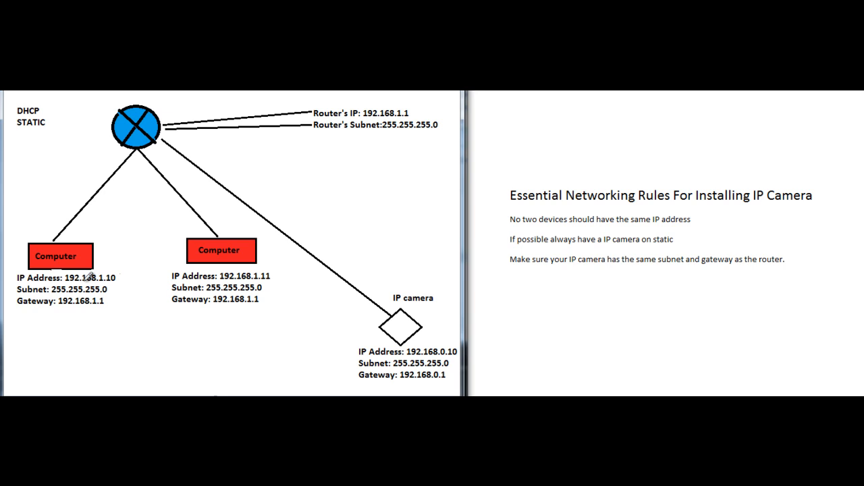
{"action": "mouse_move", "coordinate": [67, 281]}
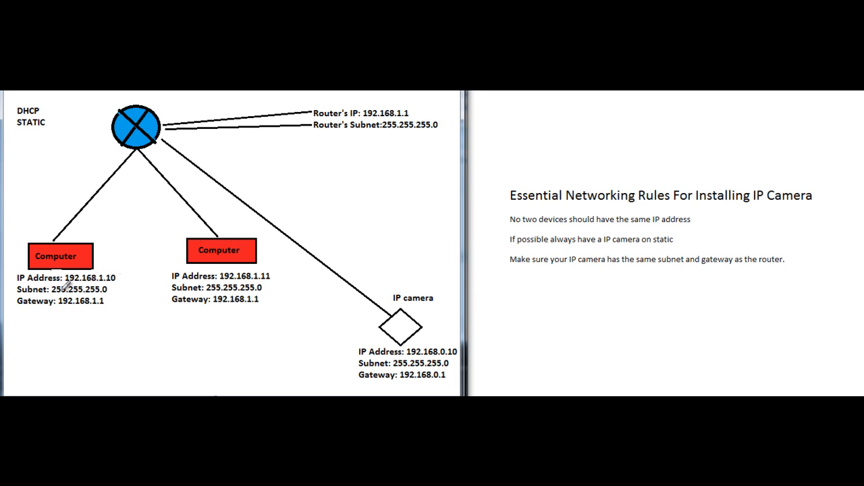
{"action": "mouse_move", "coordinate": [64, 287]}
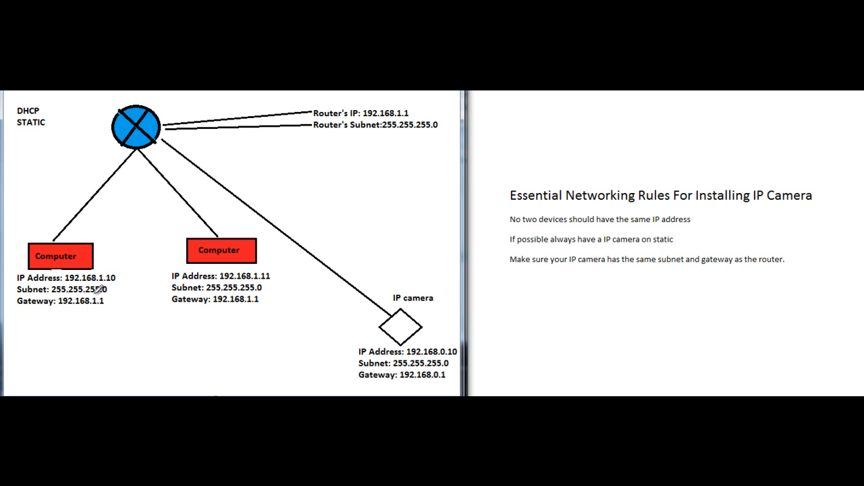
{"action": "mouse_move", "coordinate": [92, 277]}
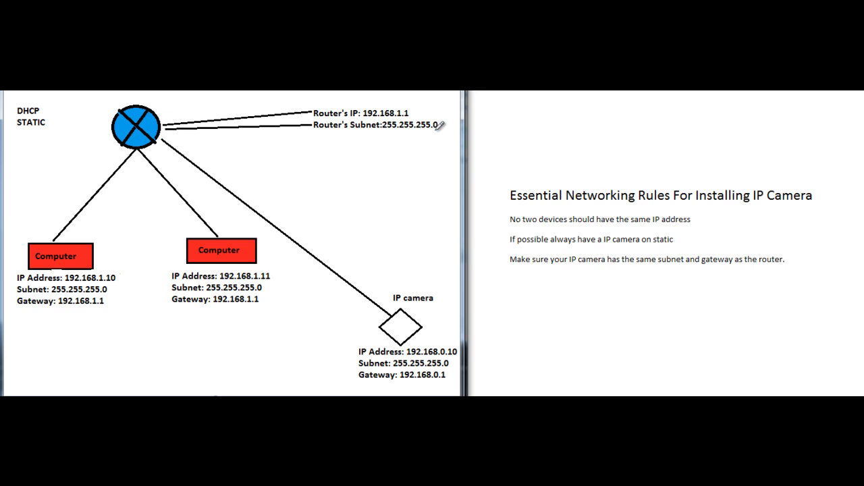
{"action": "mouse_move", "coordinate": [399, 107]}
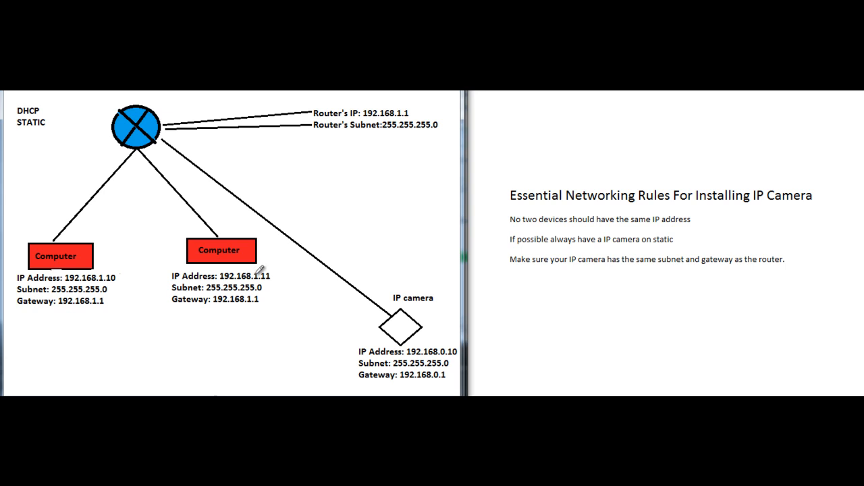
{"action": "mouse_move", "coordinate": [279, 261]}
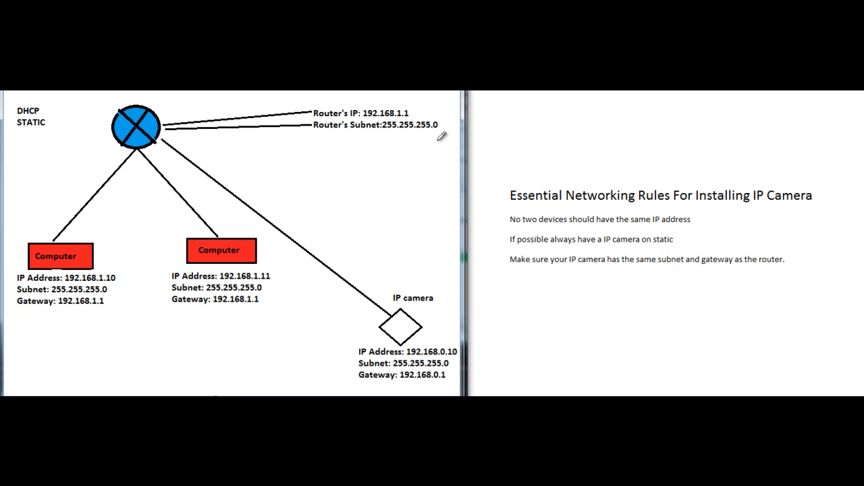
{"action": "mouse_move", "coordinate": [372, 150]}
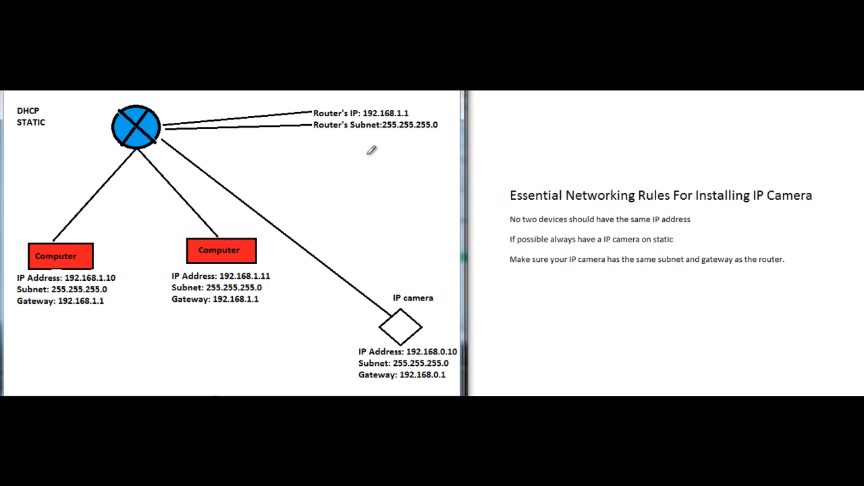
{"action": "mouse_move", "coordinate": [168, 233]}
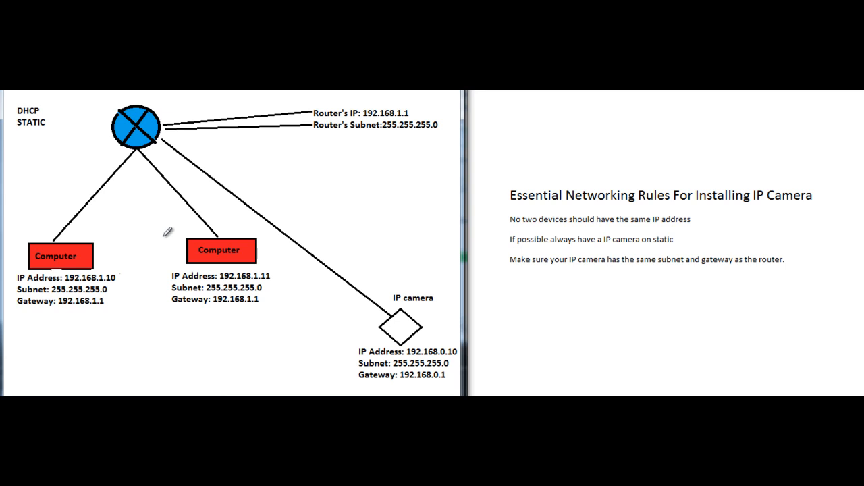
{"action": "mouse_move", "coordinate": [378, 110]}
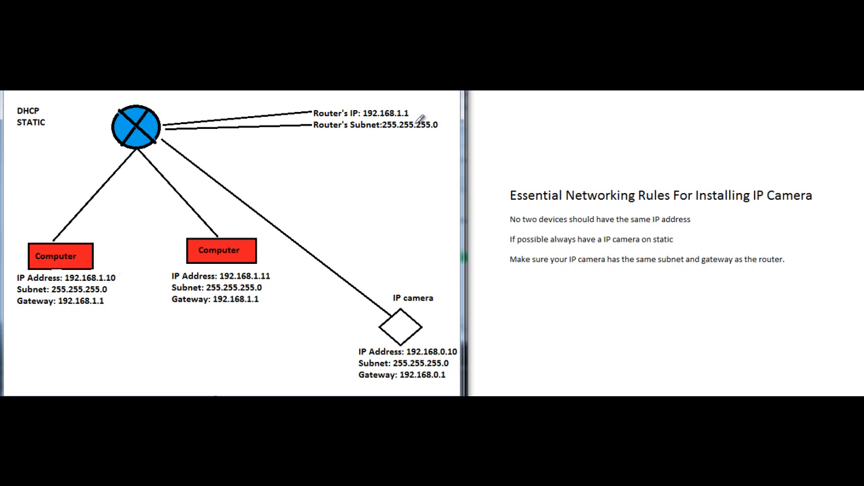
{"action": "mouse_move", "coordinate": [361, 124]}
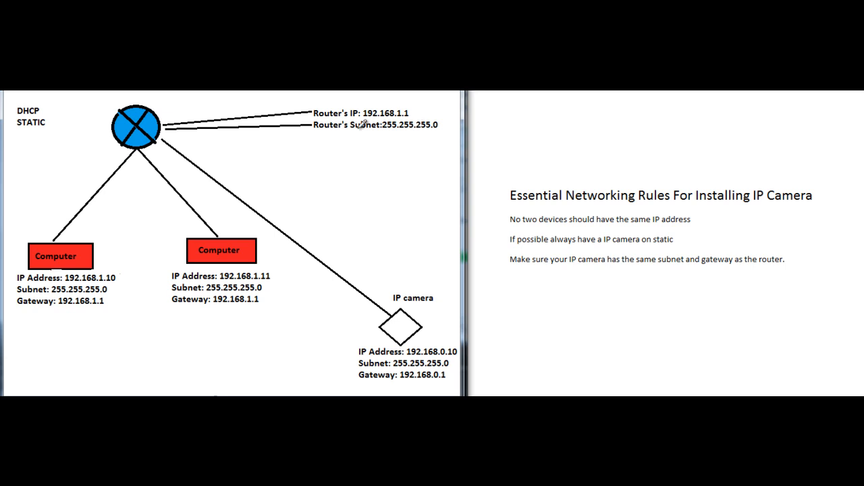
{"action": "mouse_move", "coordinate": [255, 235]}
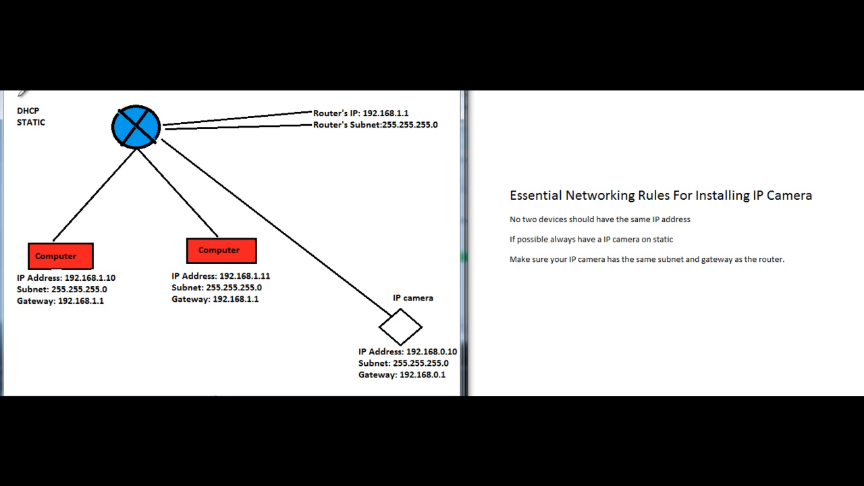
{"action": "mouse_move", "coordinate": [194, 278]}
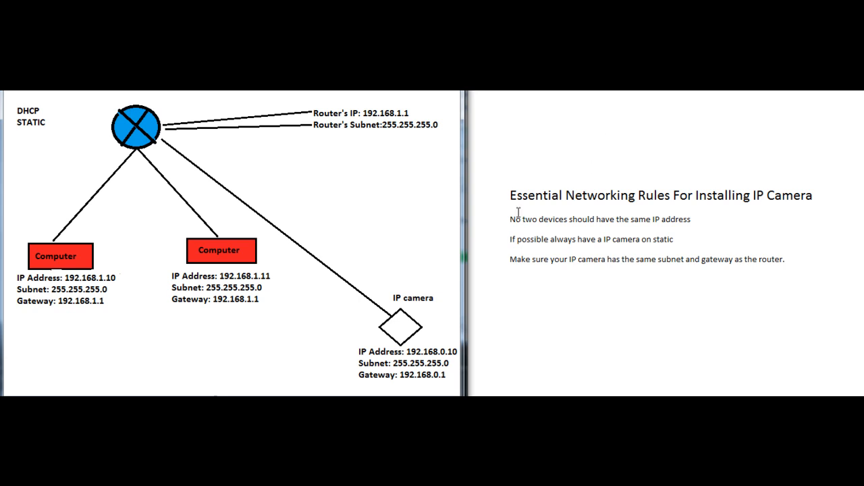
{"action": "mouse_move", "coordinate": [540, 222]}
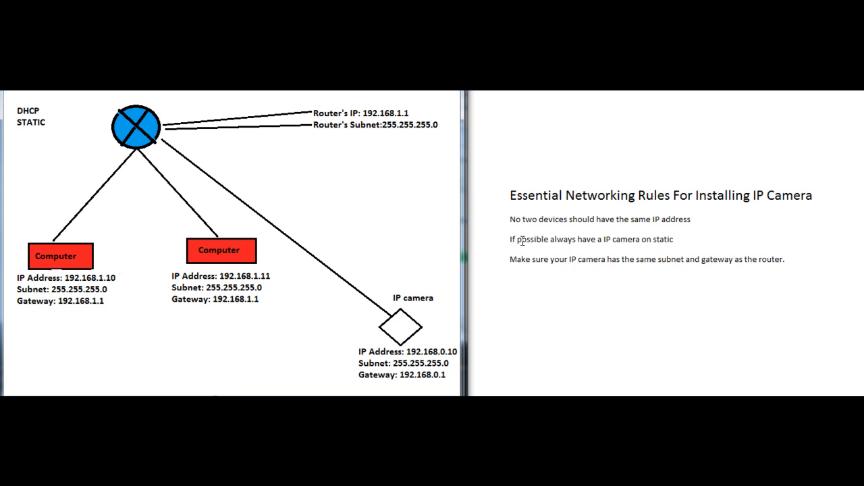
{"action": "mouse_move", "coordinate": [627, 195]}
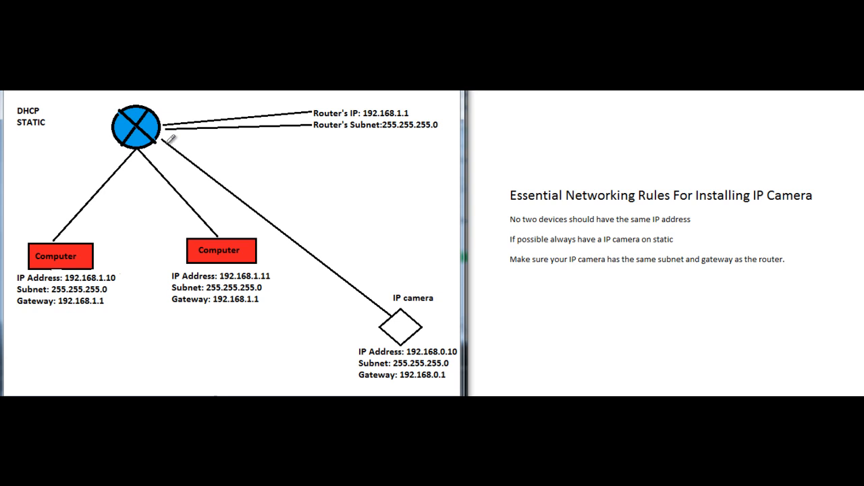
{"action": "mouse_move", "coordinate": [324, 282]}
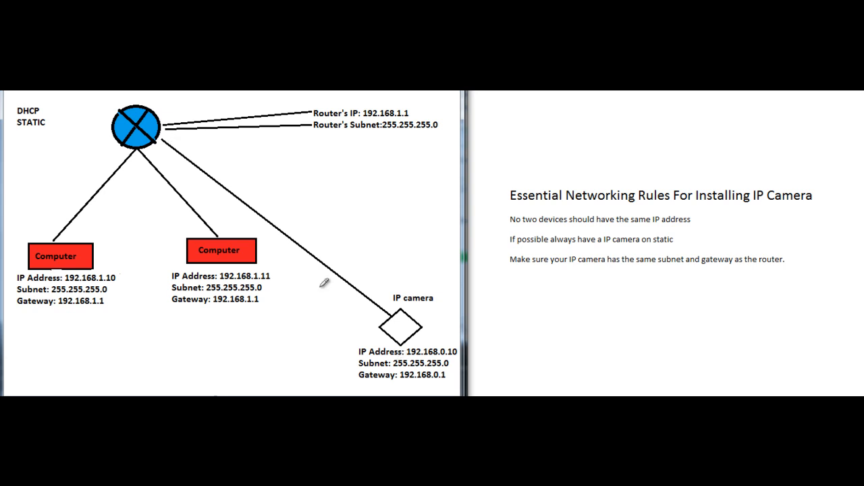
{"action": "mouse_move", "coordinate": [251, 210]}
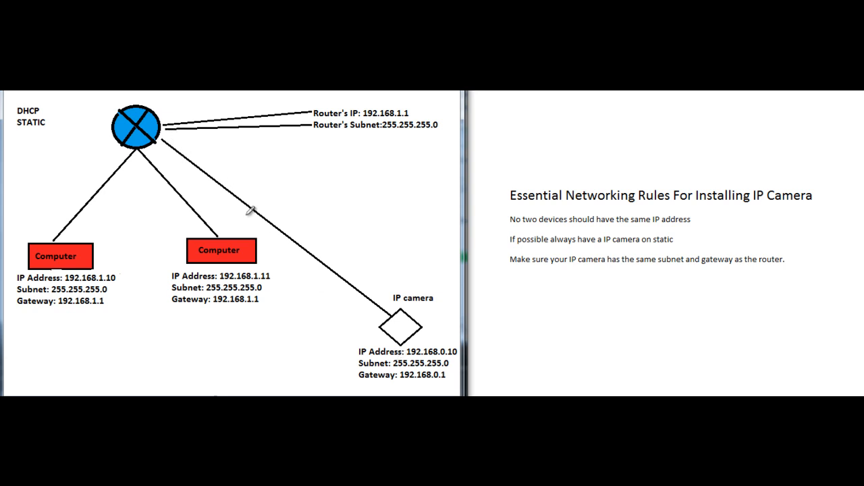
{"action": "mouse_move", "coordinate": [405, 344]}
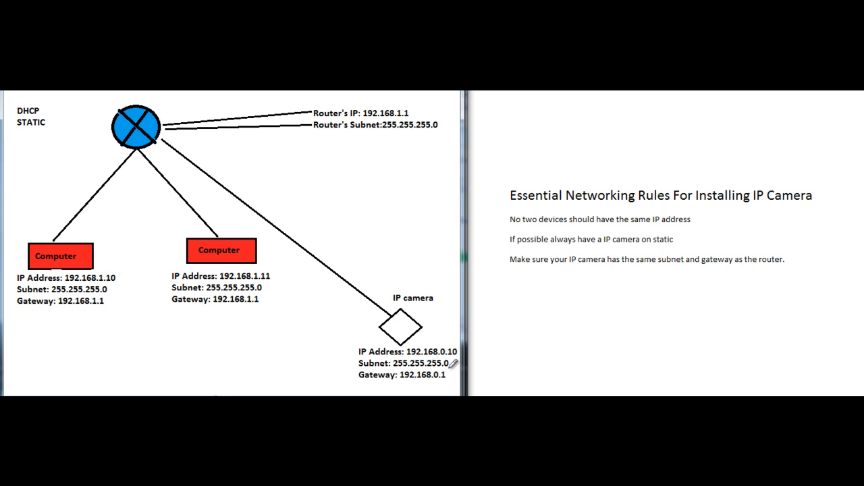
{"action": "mouse_move", "coordinate": [447, 350]}
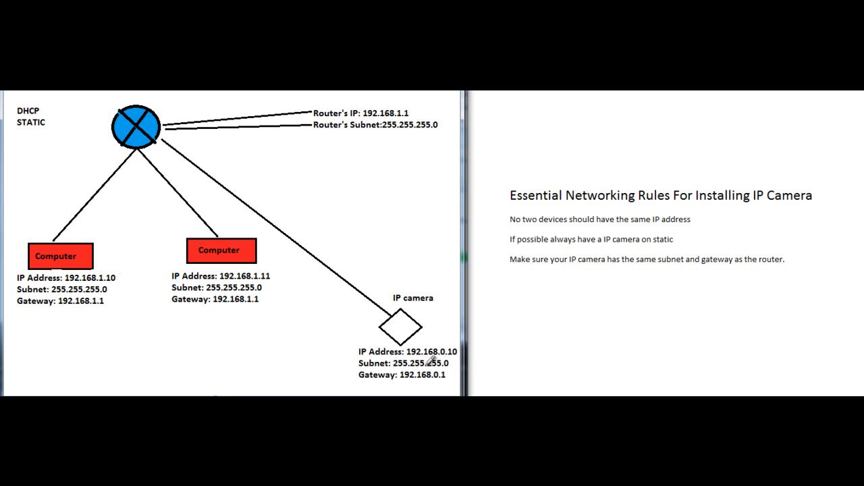
{"action": "mouse_move", "coordinate": [439, 347]}
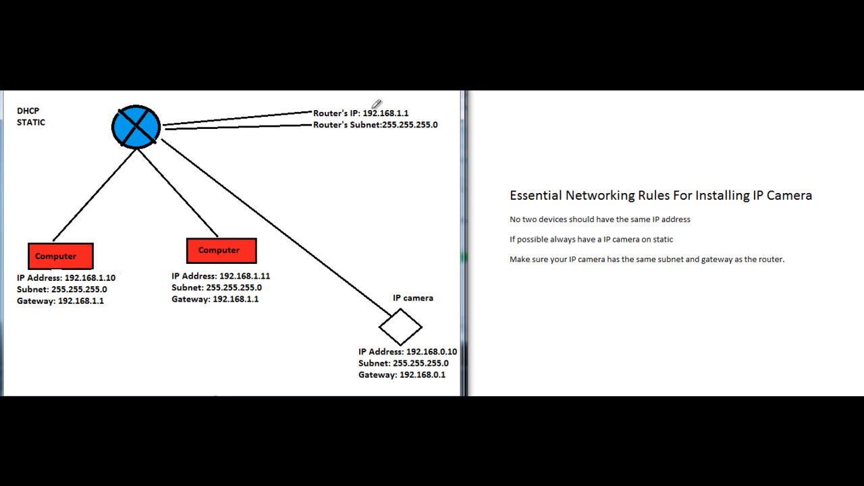
{"action": "mouse_move", "coordinate": [269, 271]}
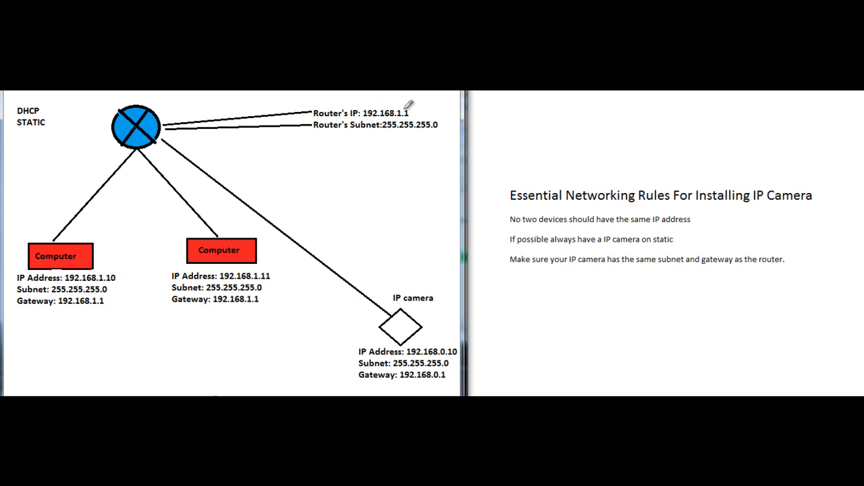
{"action": "mouse_move", "coordinate": [426, 339]}
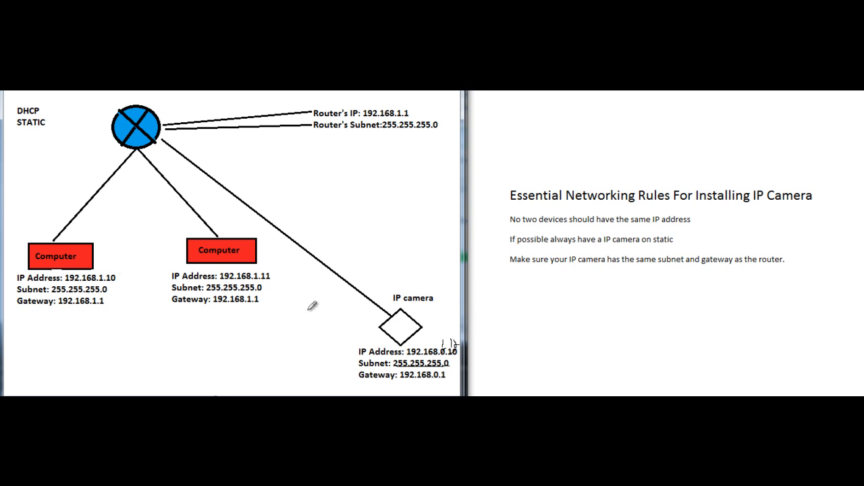
{"action": "mouse_move", "coordinate": [315, 160]}
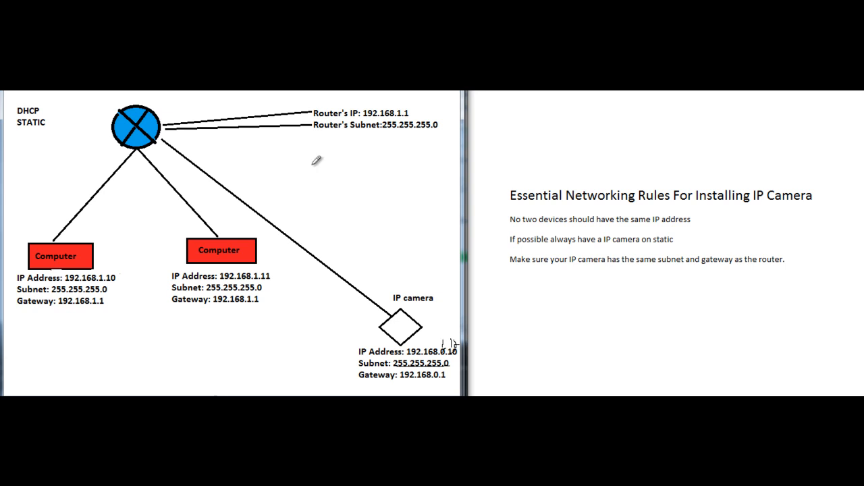
{"action": "mouse_move", "coordinate": [440, 371]}
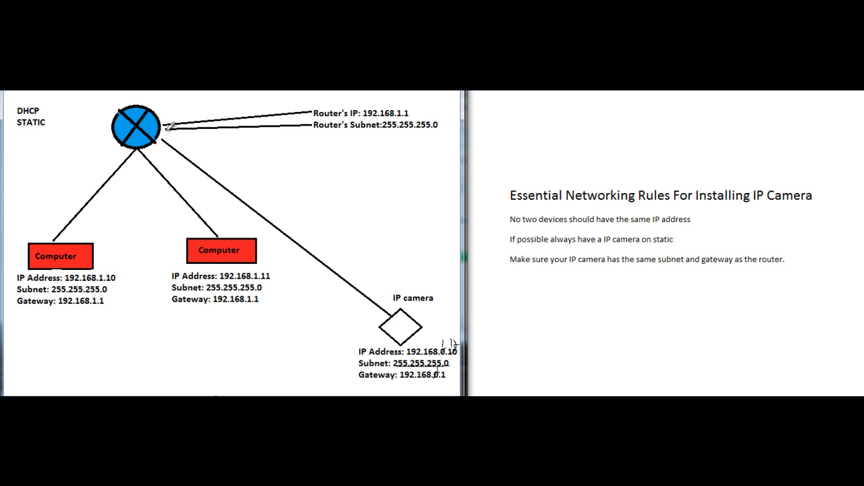
{"action": "mouse_move", "coordinate": [403, 312]}
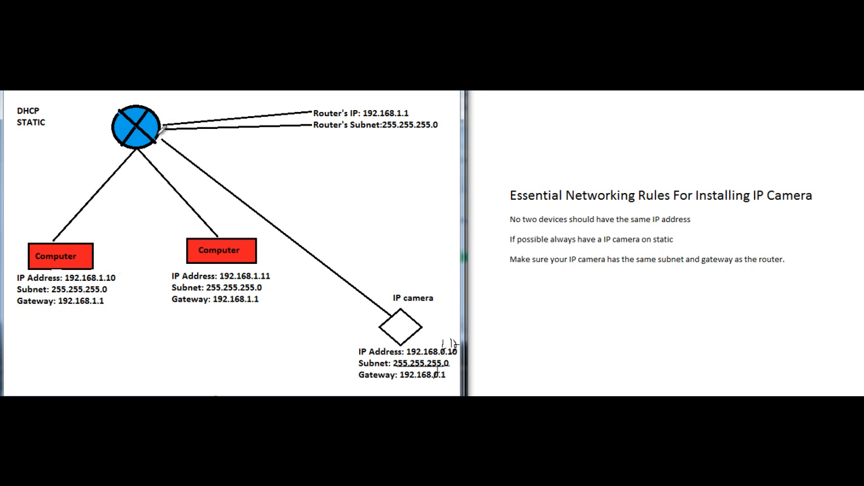
{"action": "mouse_move", "coordinate": [317, 292]}
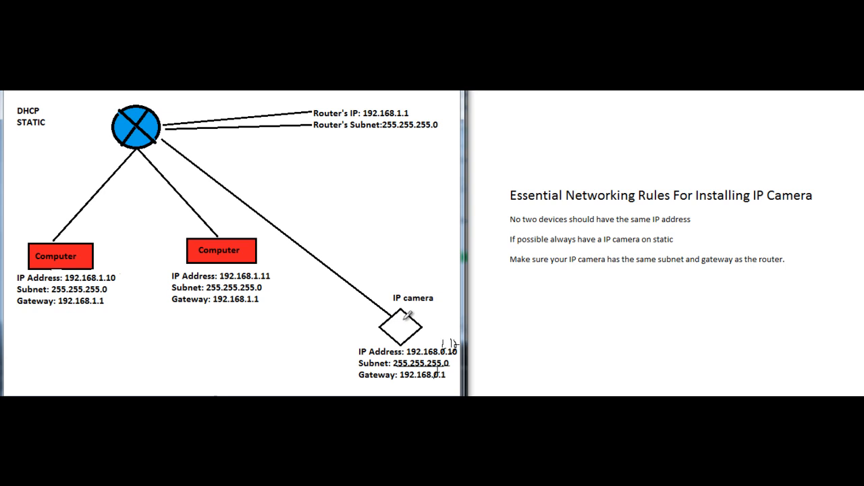
{"action": "mouse_move", "coordinate": [356, 273]}
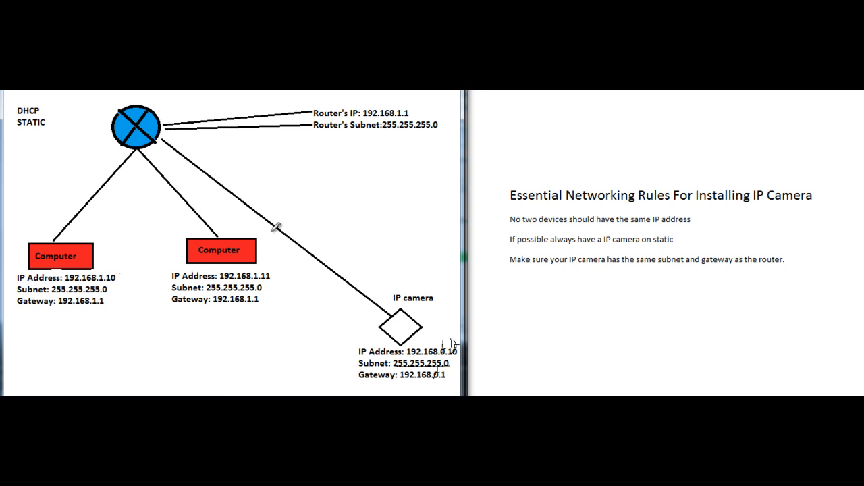
{"action": "mouse_move", "coordinate": [312, 265]}
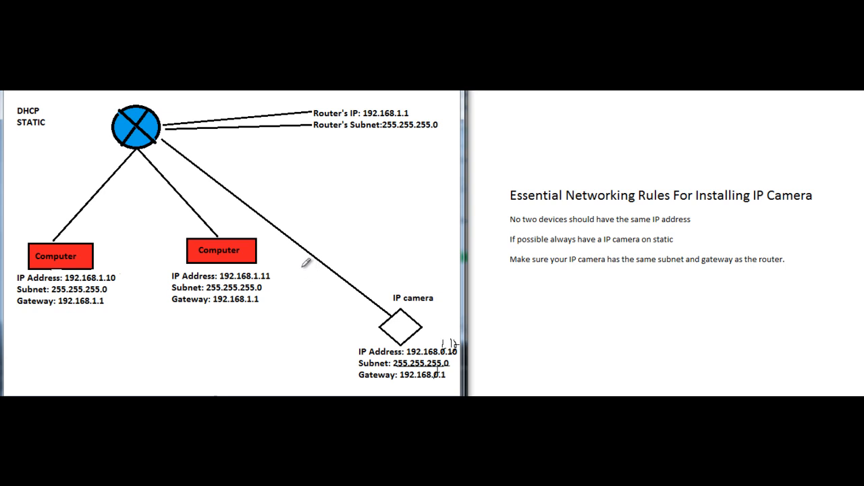
{"action": "mouse_move", "coordinate": [311, 310]}
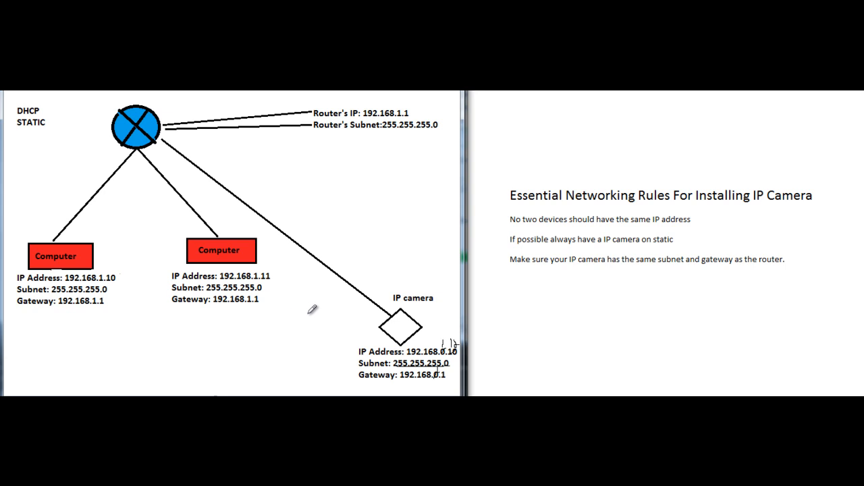